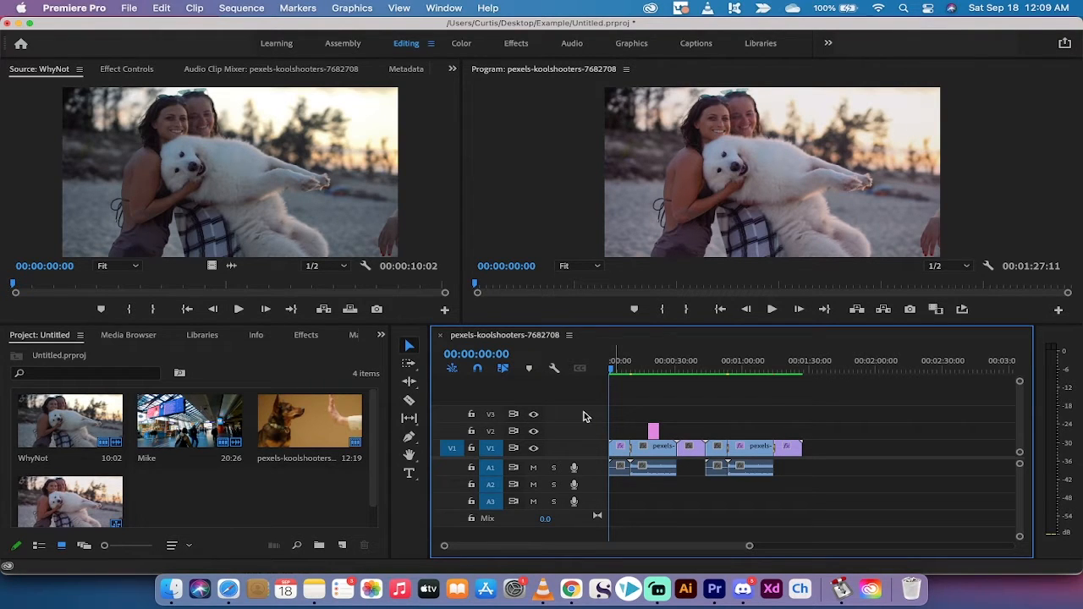
pyautogui.moveTo(586, 407)
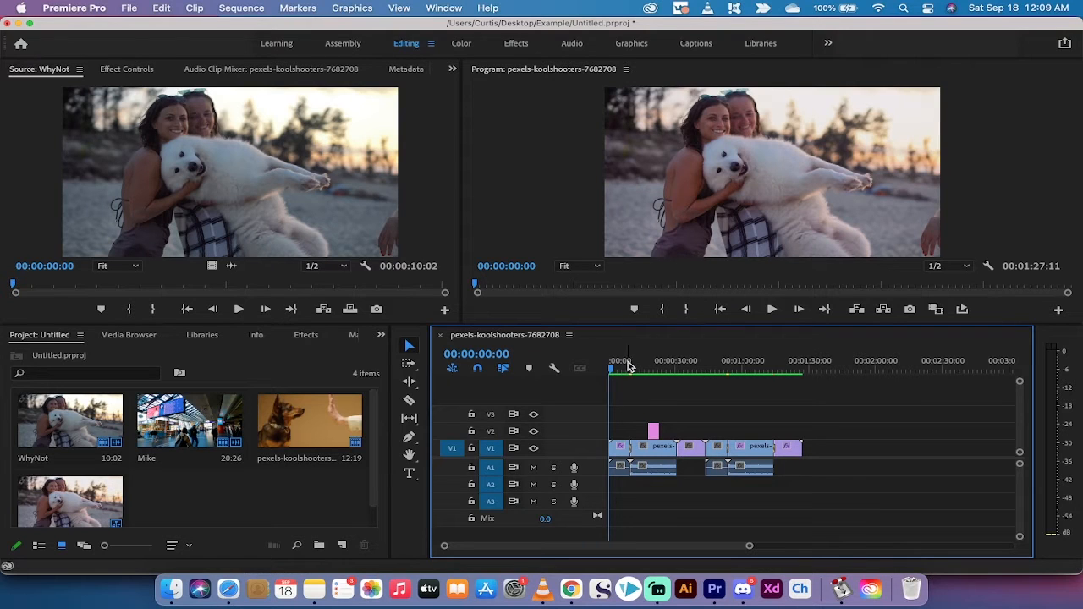
# - Search the timeline with Find for 'lumetri' to locate the Lumetri Color clip
pyautogui.click(617, 358)
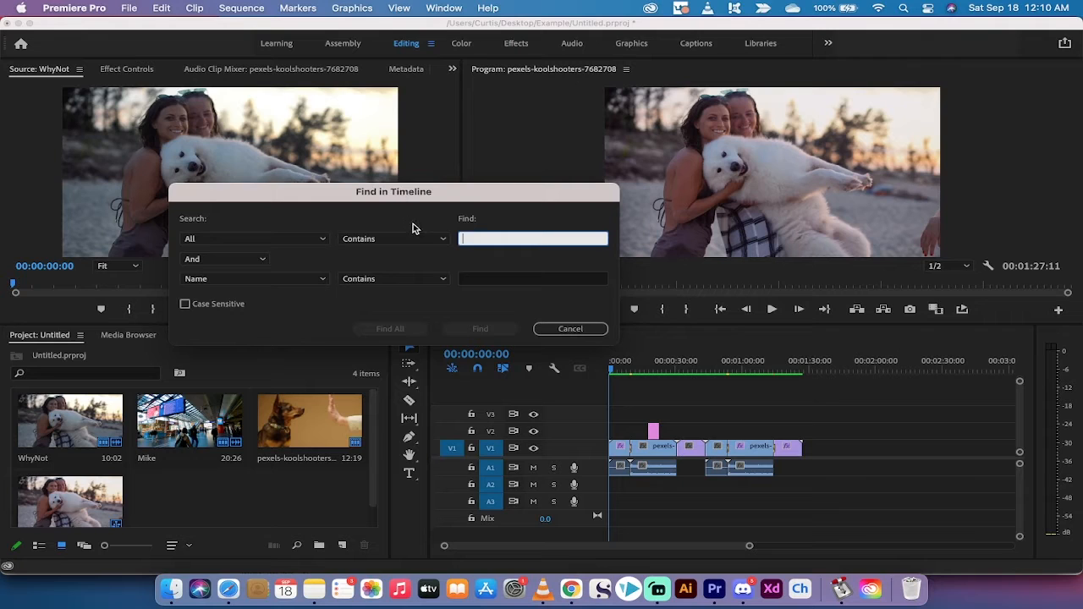
pyautogui.click(531, 237)
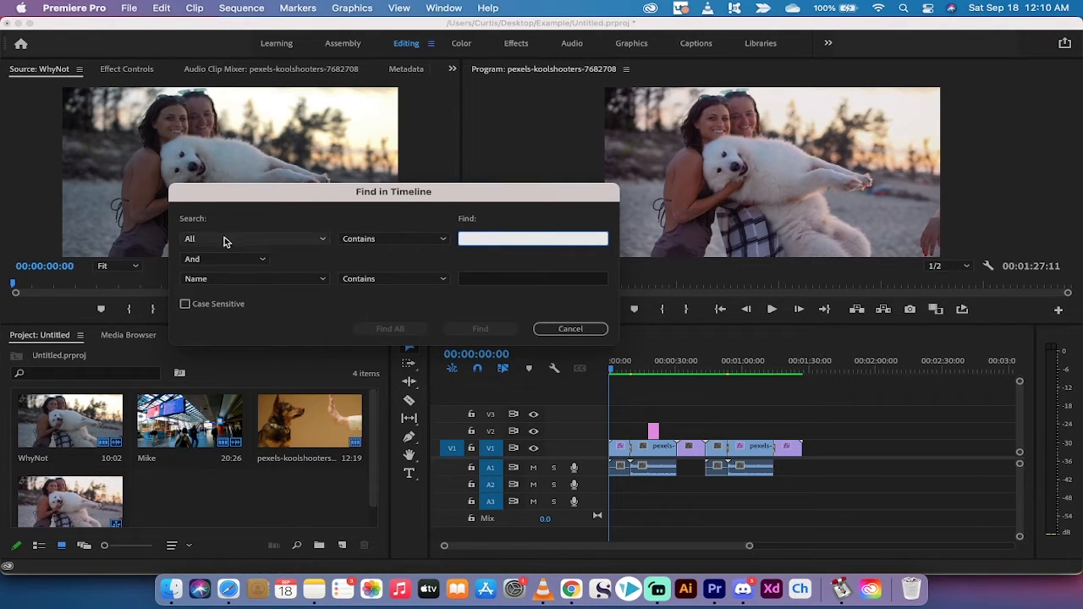
pyautogui.click(253, 239)
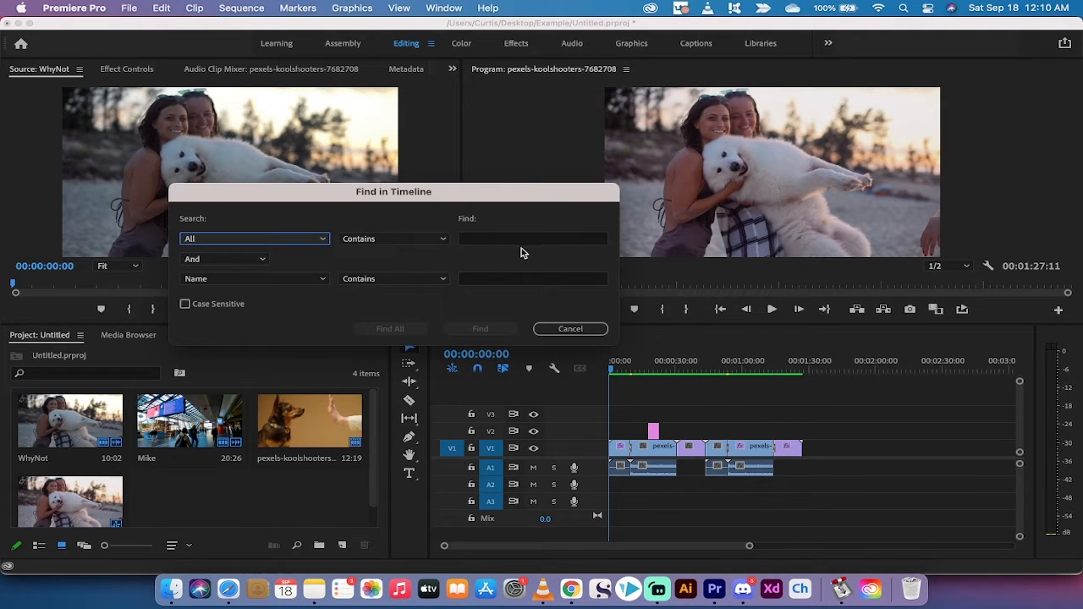
pyautogui.write('lum')
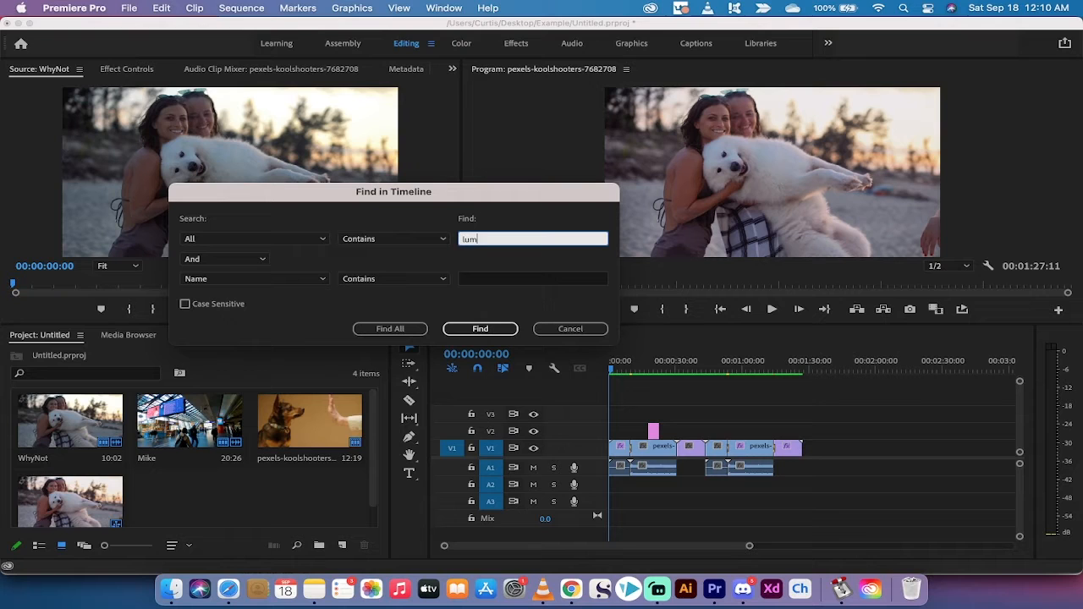
pyautogui.write('etri')
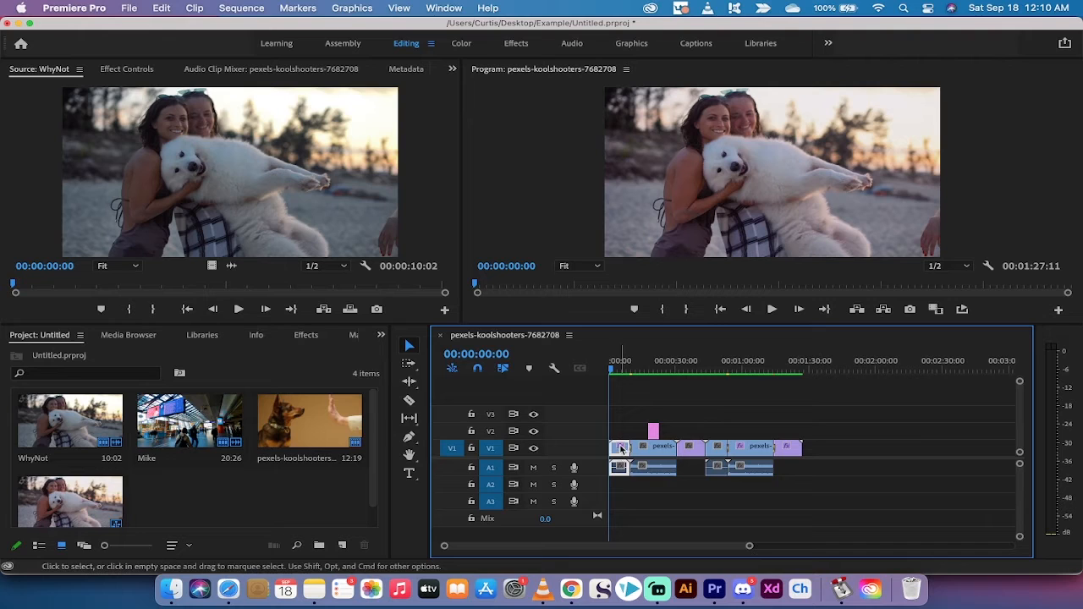
pyautogui.moveTo(625, 460)
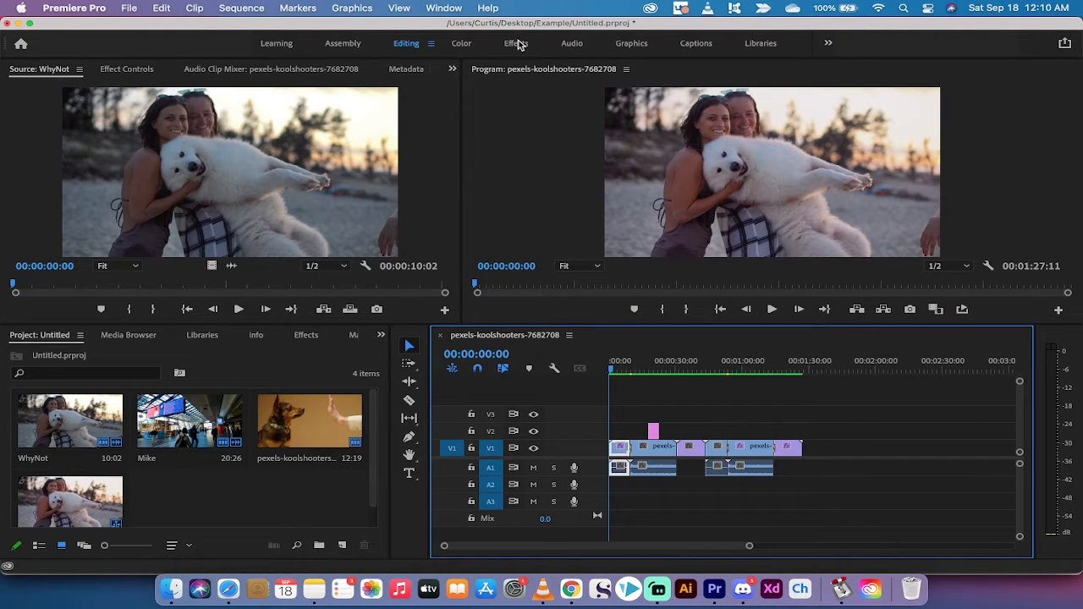
# - View the found V1 clip's Lumetri Color effect in the Effects workspace
pyautogui.click(515, 44)
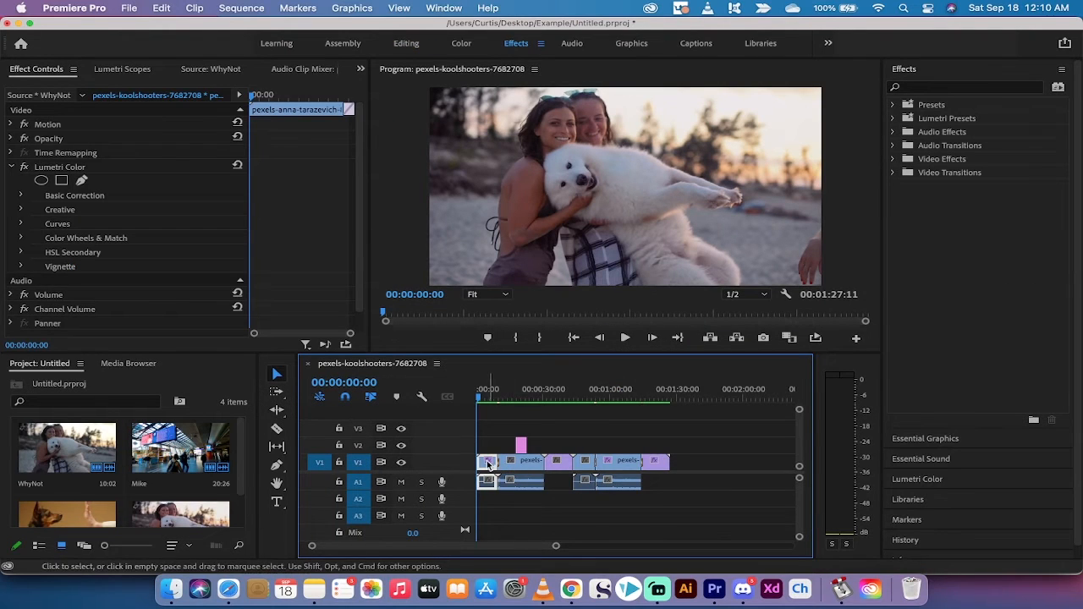
pyautogui.click(61, 168)
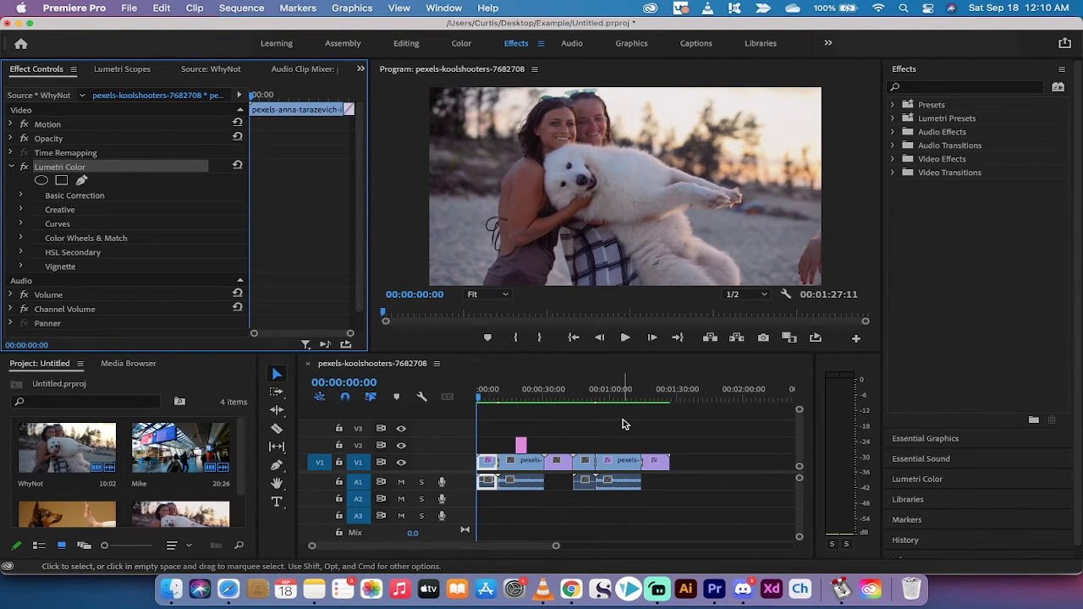
pyautogui.moveTo(562, 421)
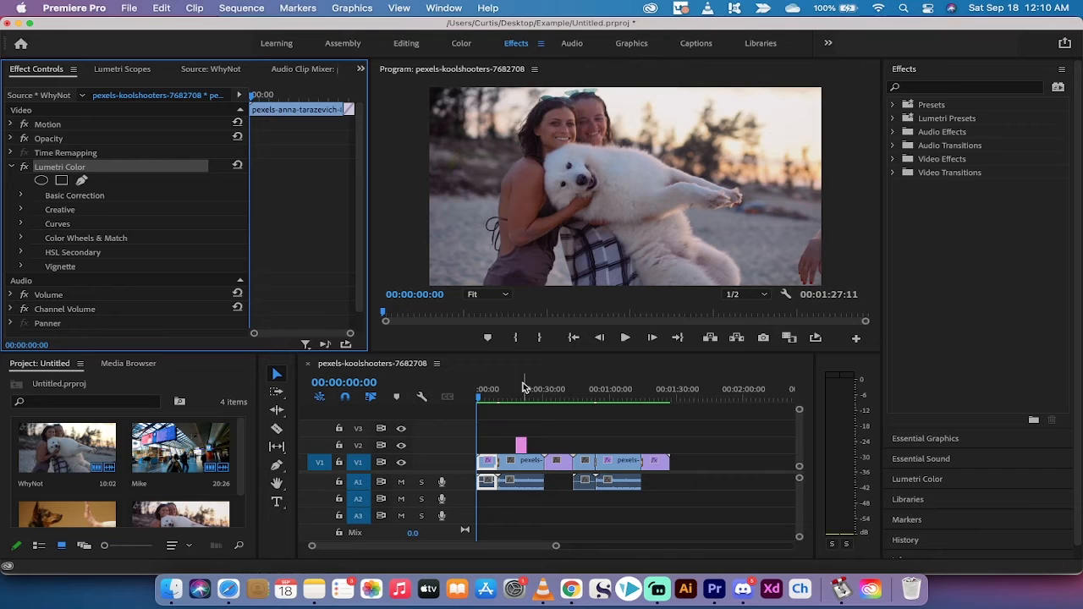
pyautogui.moveTo(505, 399)
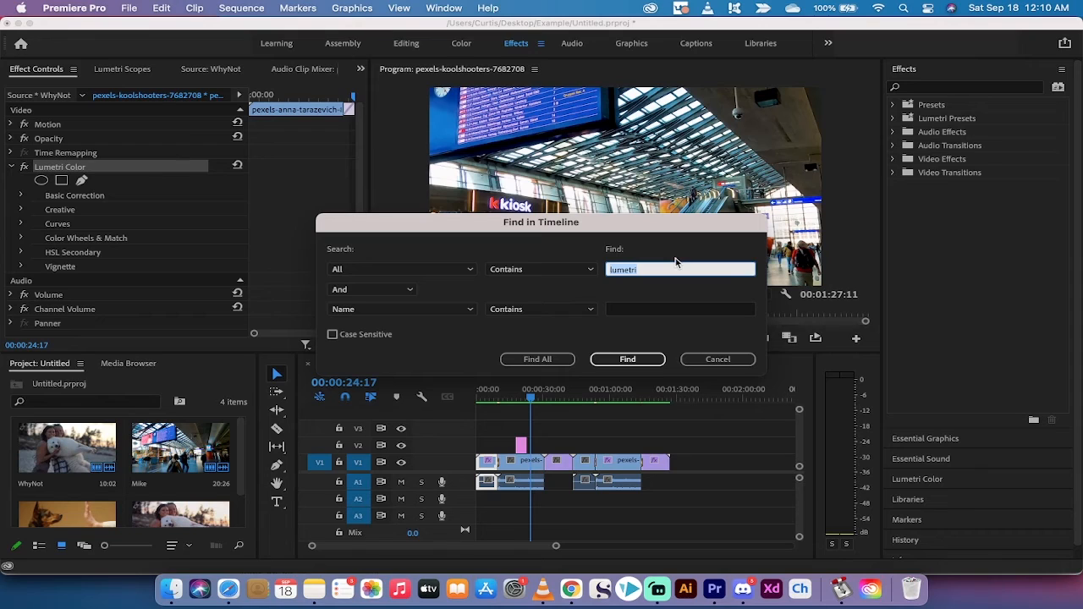
# - Search the timeline for 'curtis' to locate the red Curtis title graphic
pyautogui.write('curtis')
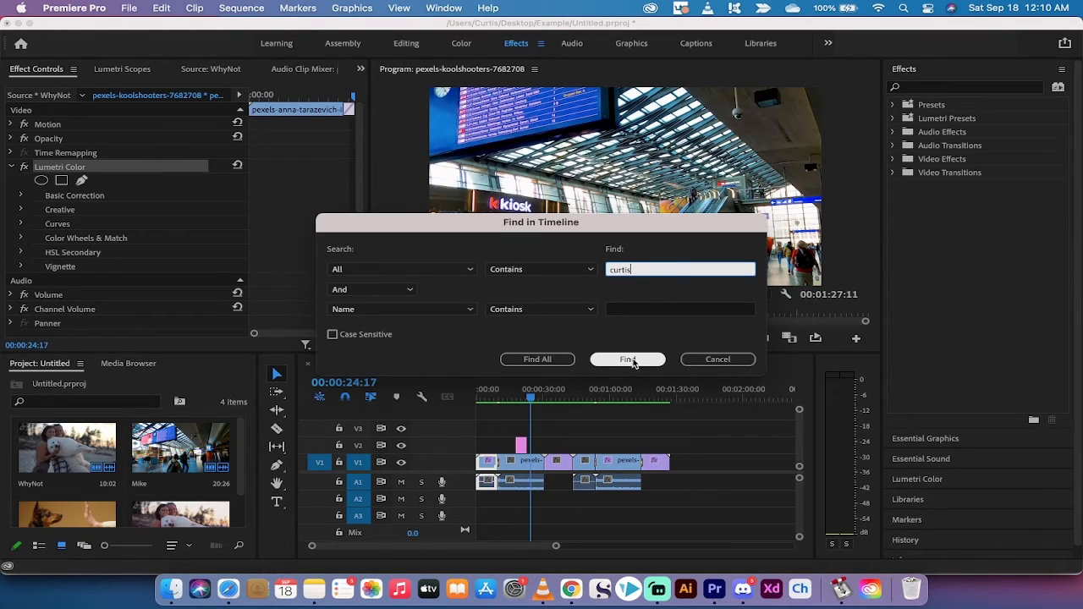
pyautogui.click(626, 359)
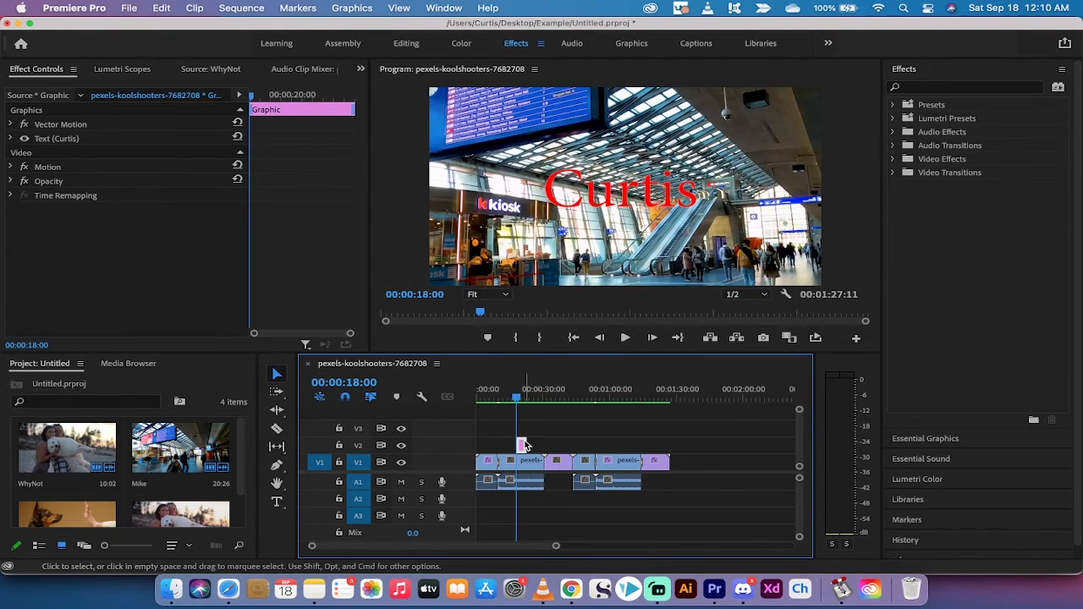
pyautogui.moveTo(523, 446)
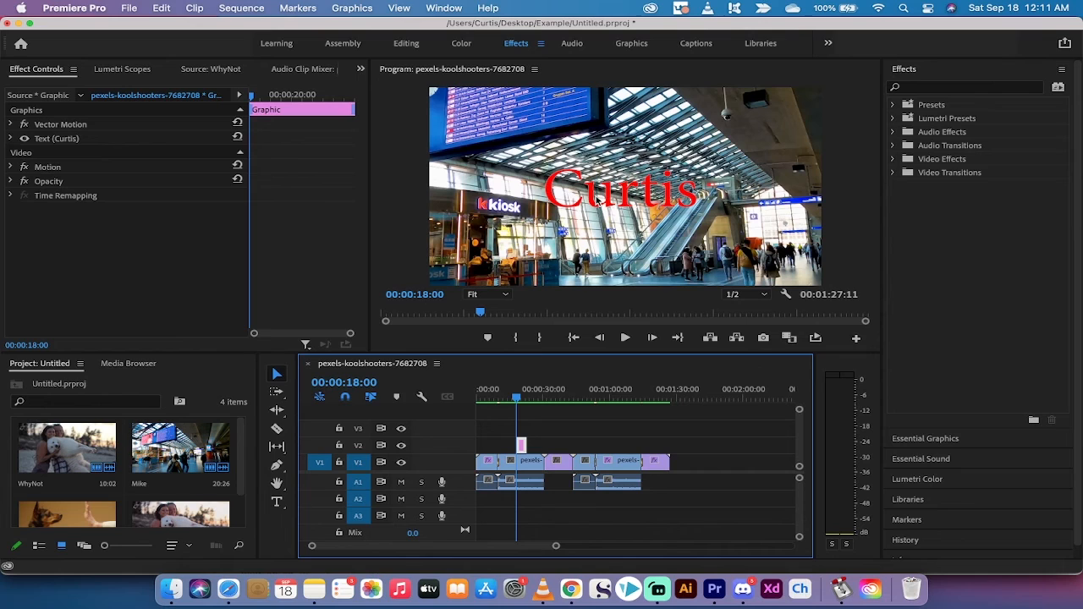
pyautogui.moveTo(574, 434)
pyautogui.write('noise')
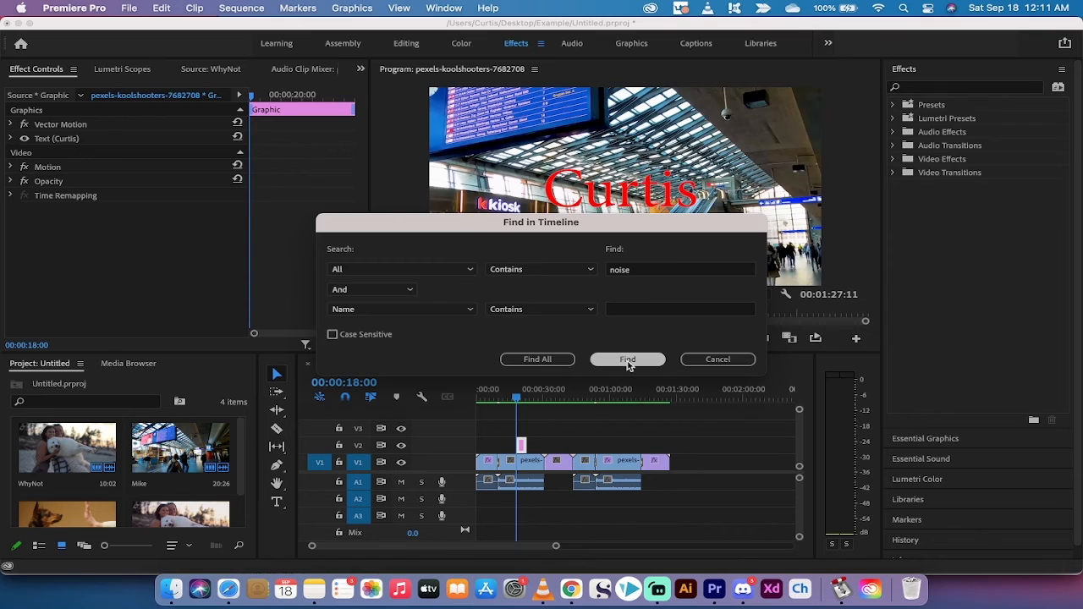
# - Search the timeline for 'noise' to find the clip with Noise at 45%
pyautogui.click(626, 359)
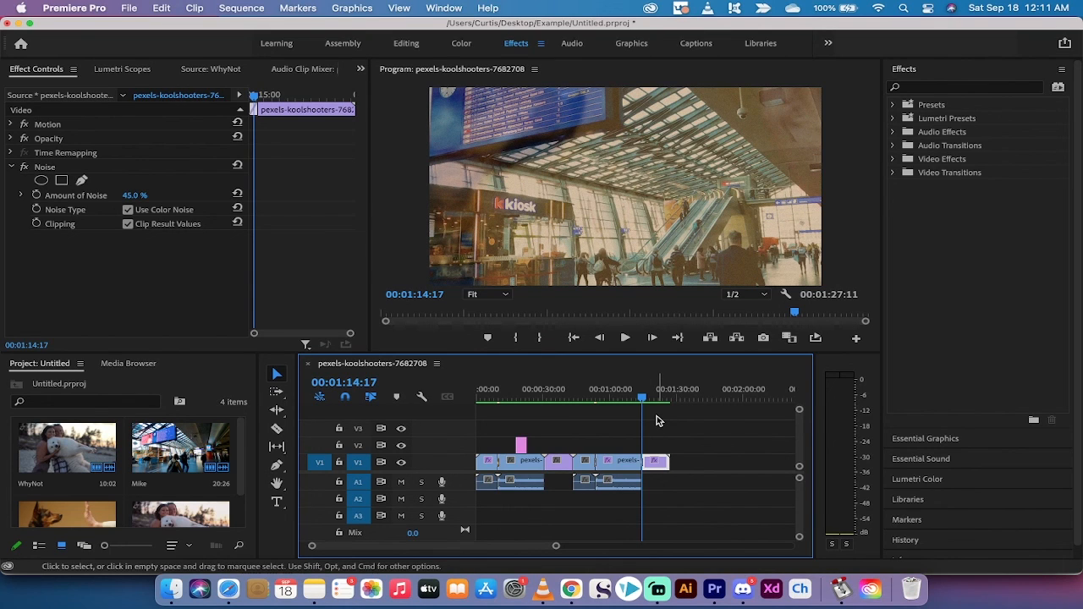
pyautogui.moveTo(743, 589)
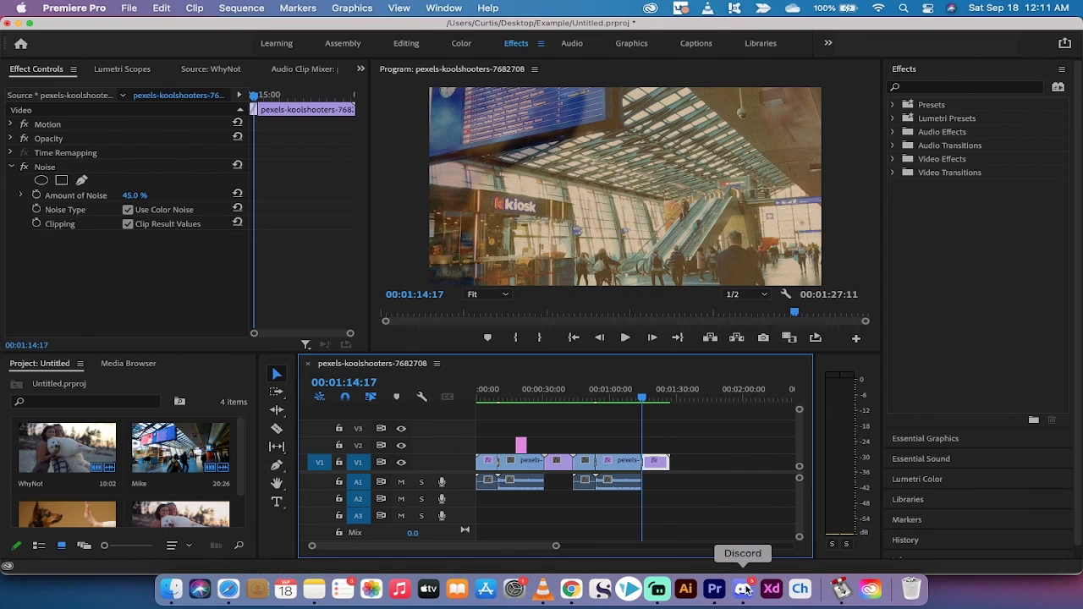
pyautogui.moveTo(656, 589)
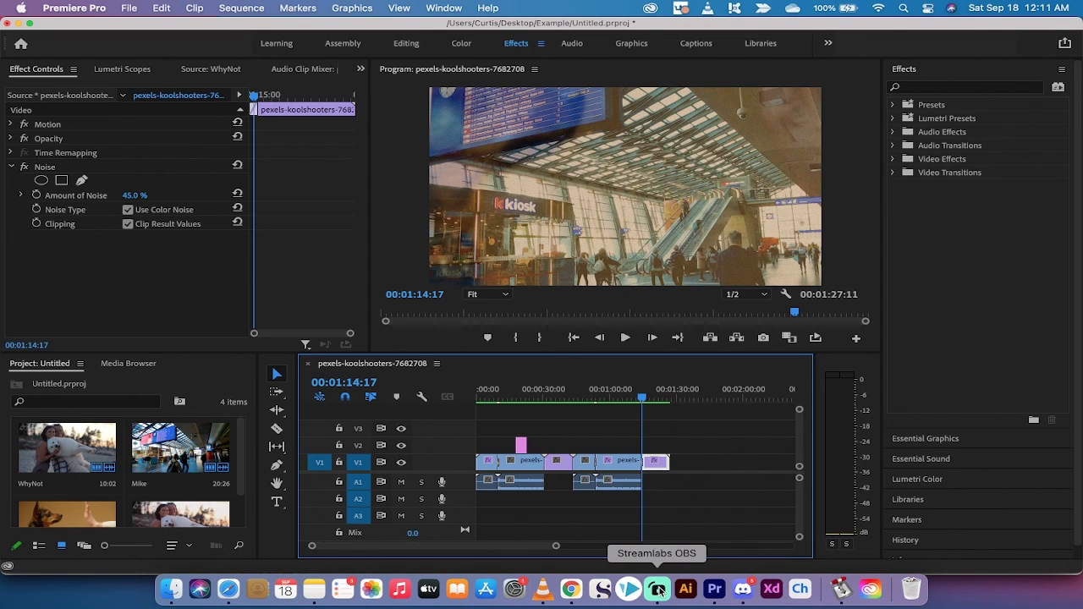